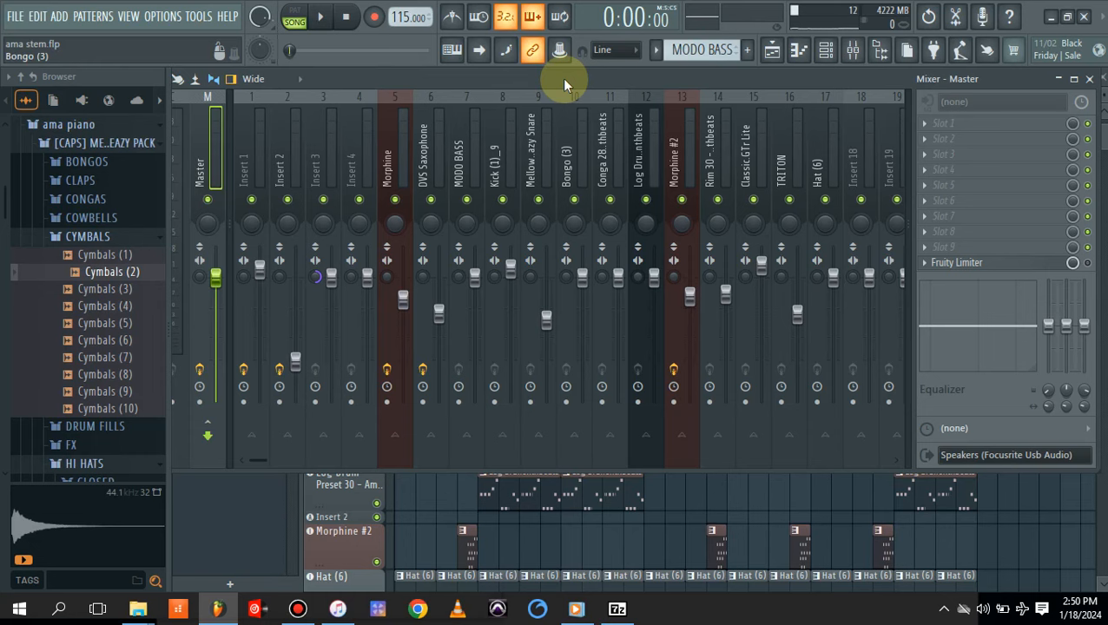
# Play the song from around bar 21 with the playlist arrangement showing
pyautogui.click(321, 15)
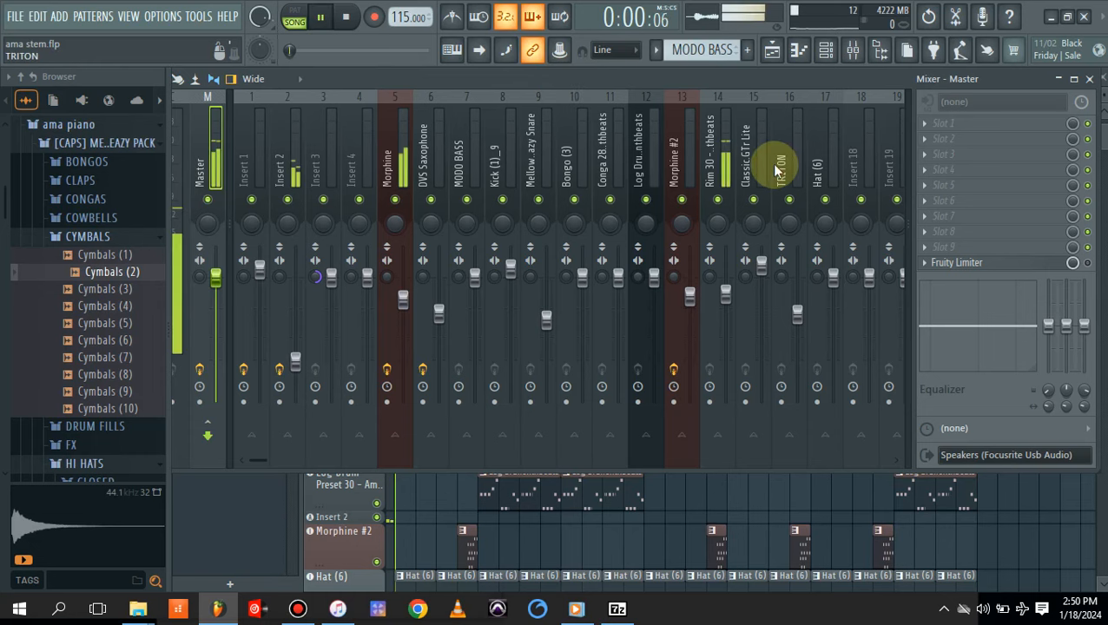
pyautogui.click(771, 50)
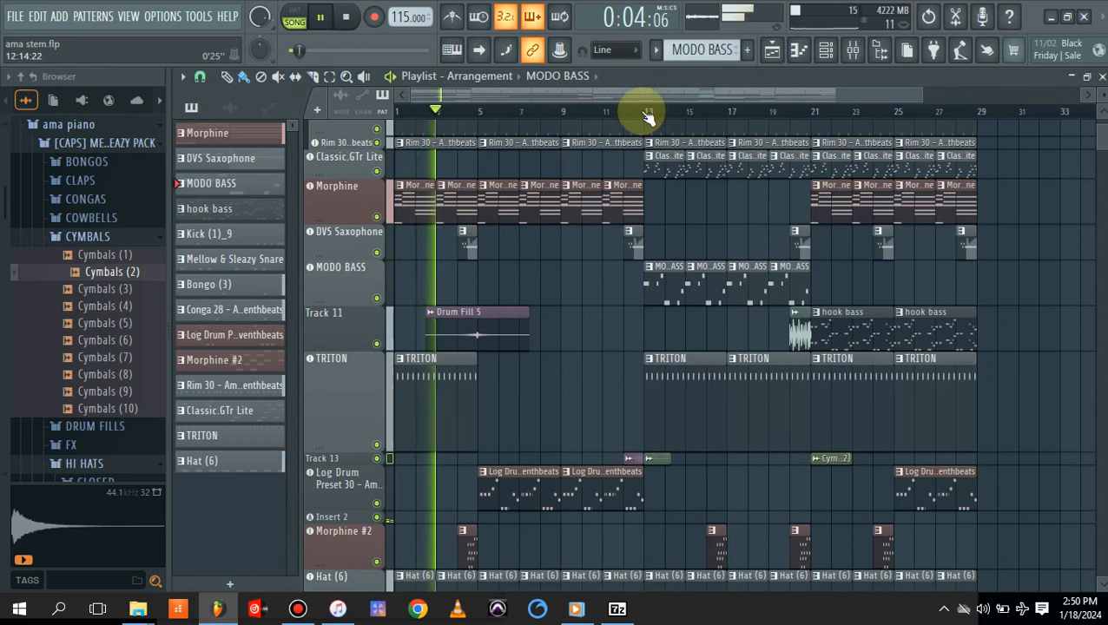
pyautogui.click(347, 16)
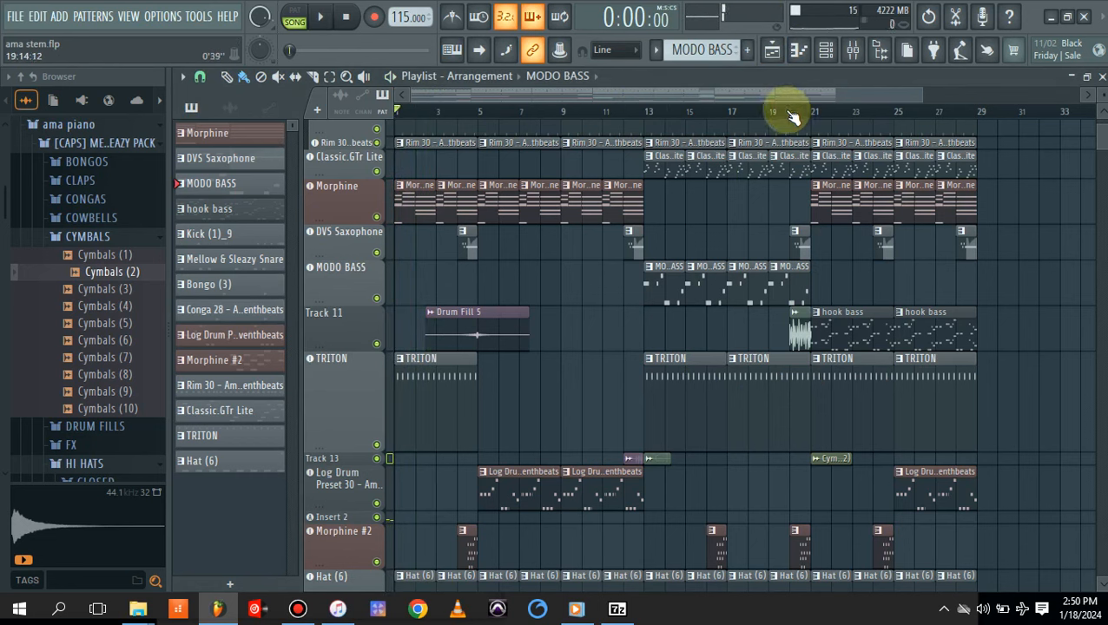
pyautogui.click(320, 16)
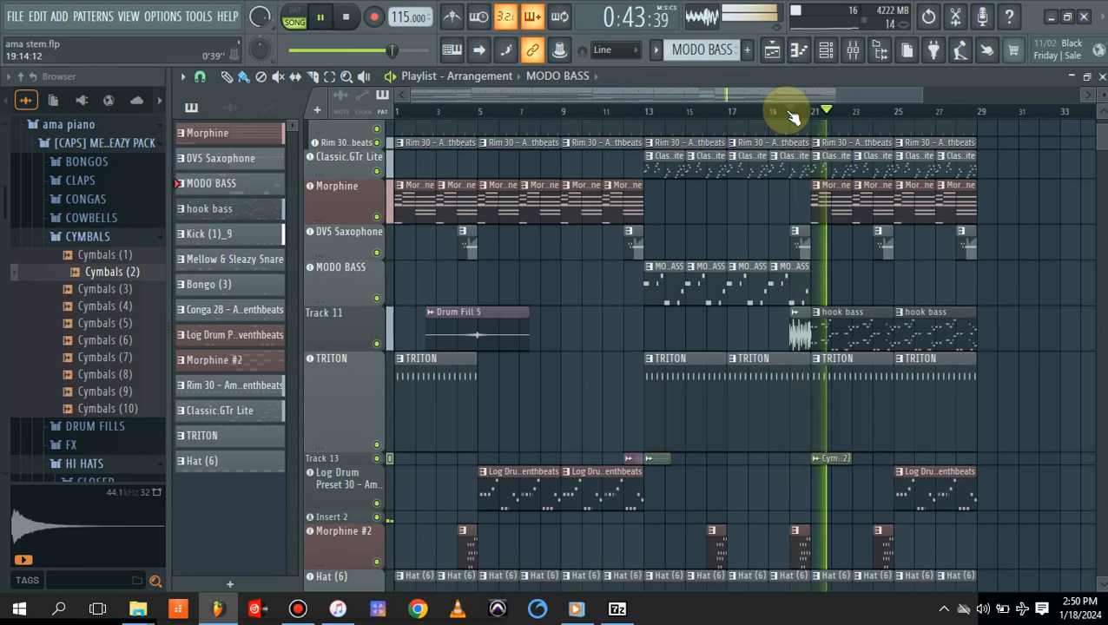
# Load Maximus on the master insert slot with the Master aid 1 preset
pyautogui.scroll(3)
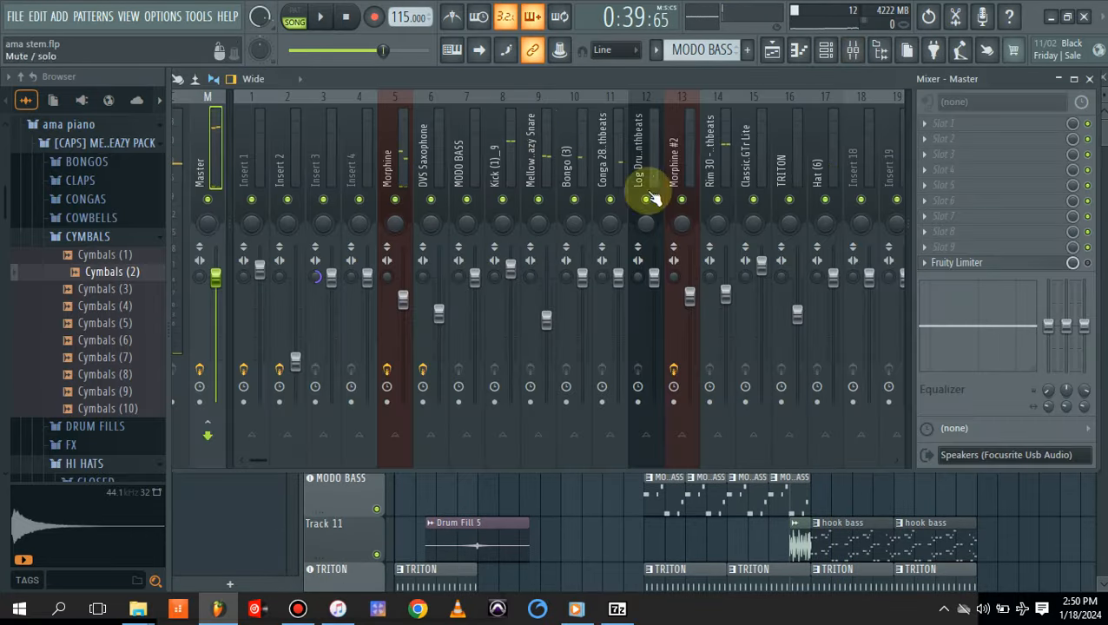
pyautogui.rightClick(941, 139)
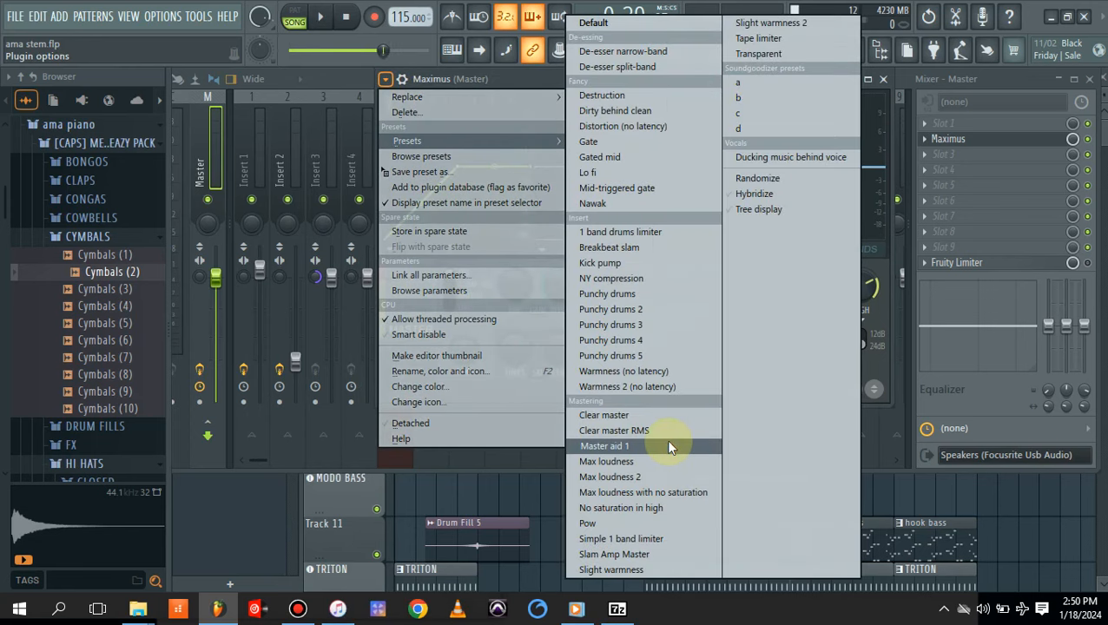
pyautogui.click(604, 446)
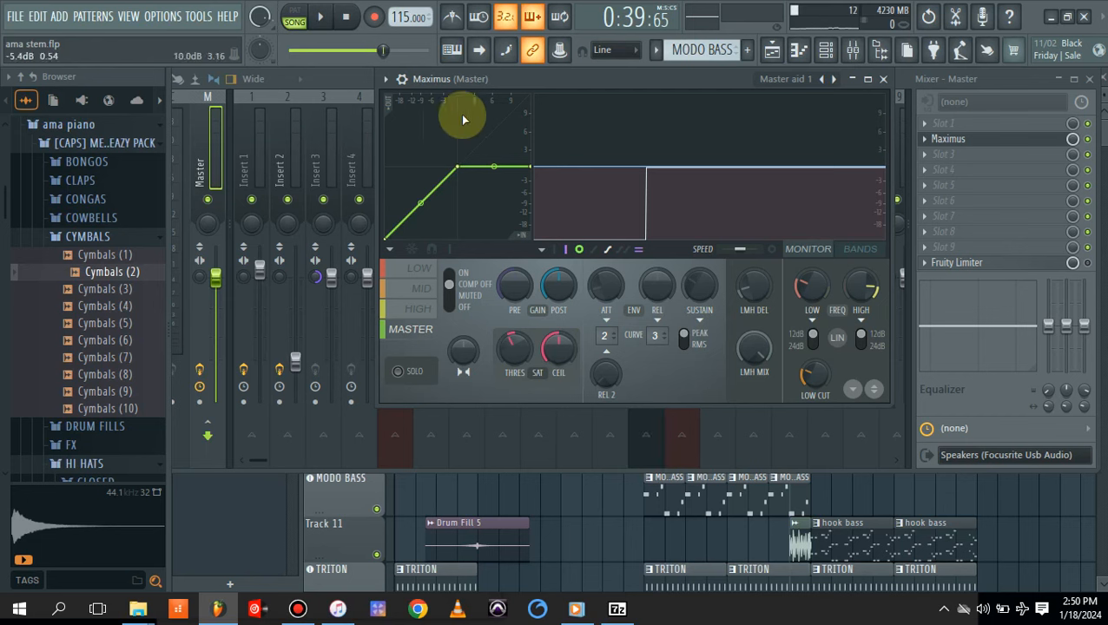
pyautogui.click(858, 249)
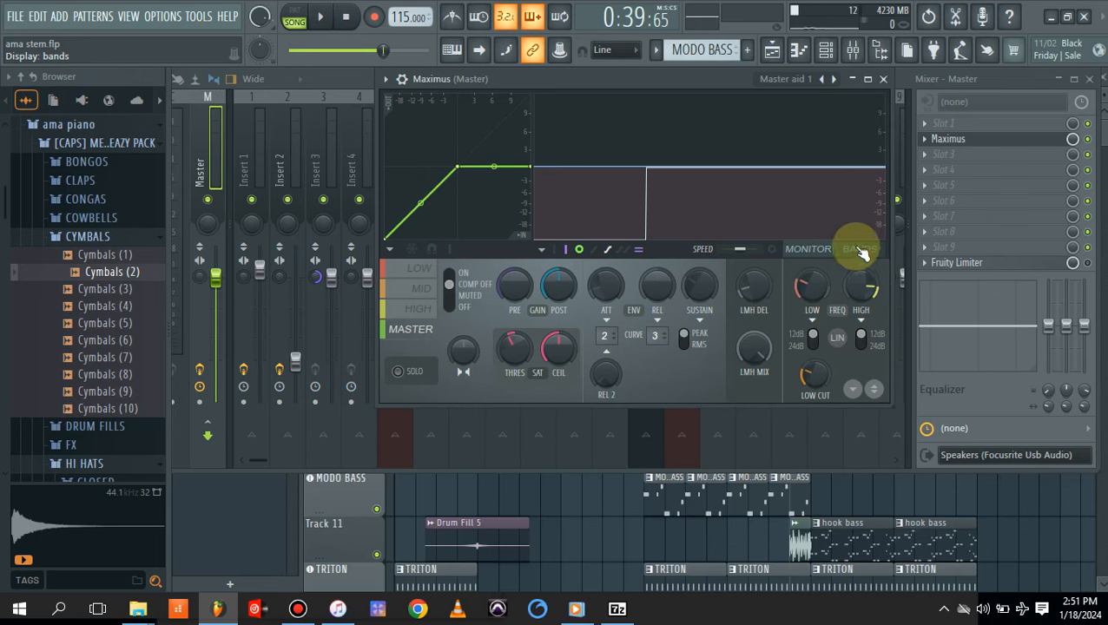
# In Maximus Bands view, lower the low and high band levels and play to listen
pyautogui.click(860, 249)
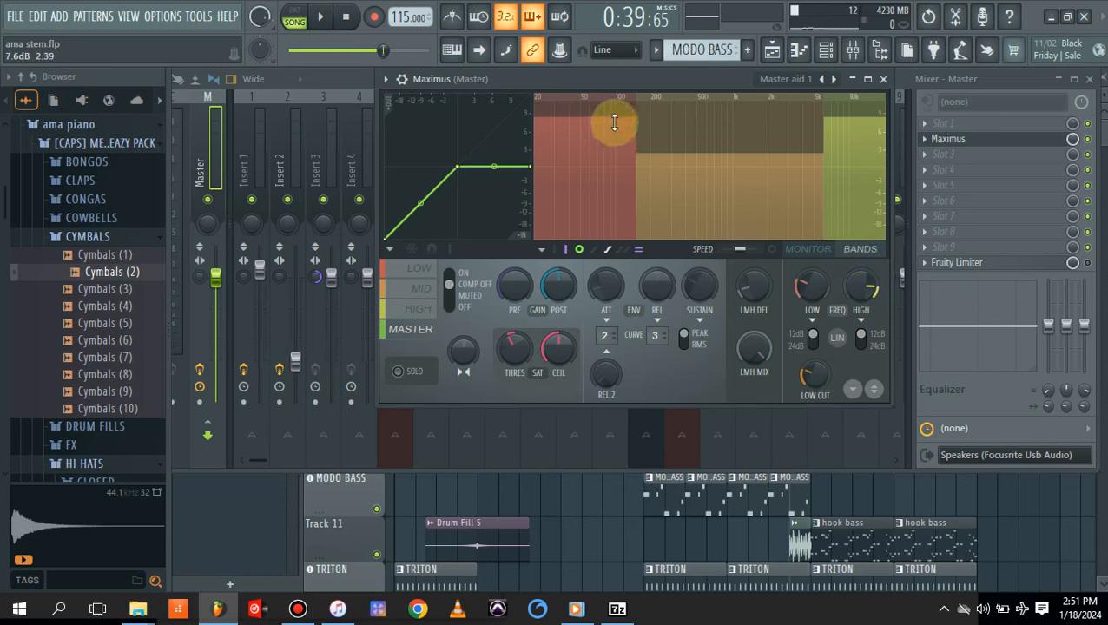
pyautogui.click(420, 267)
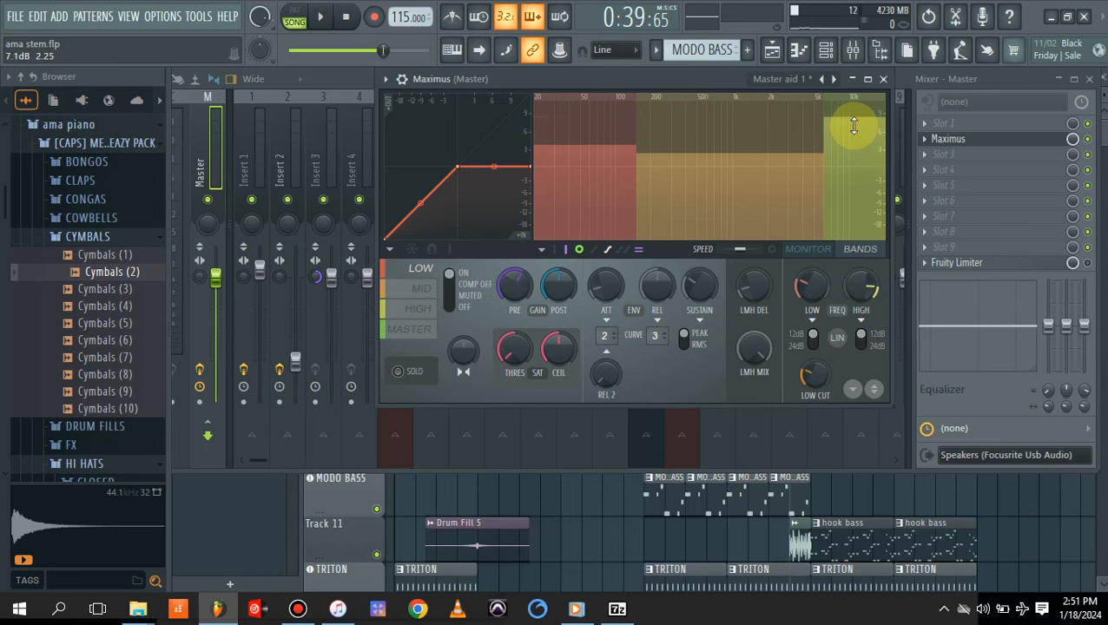
pyautogui.click(418, 308)
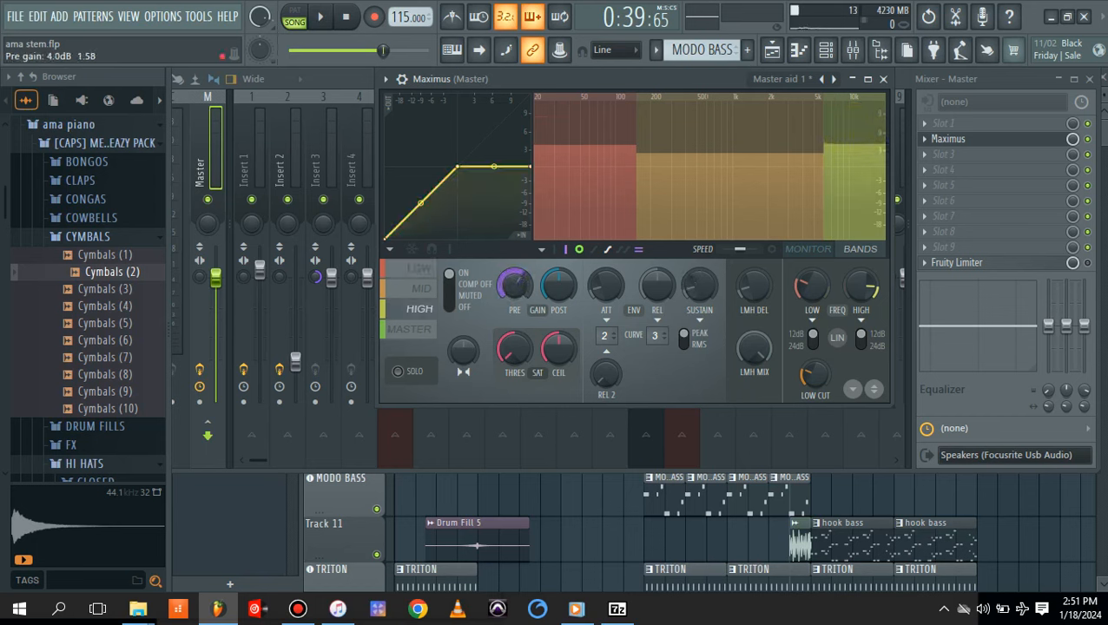
pyautogui.click(320, 16)
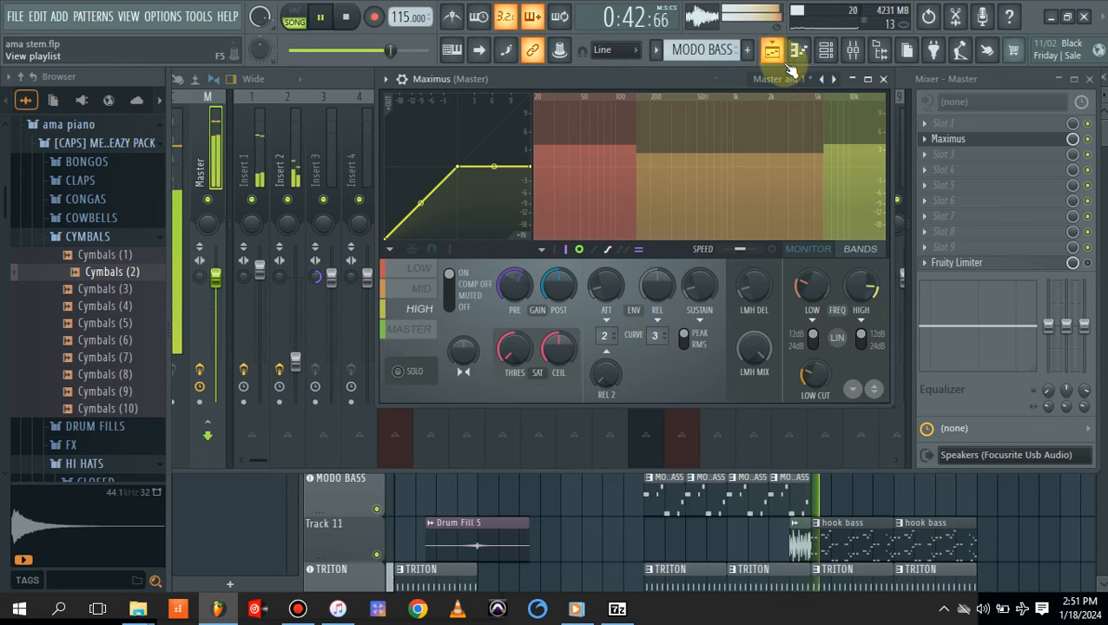
pyautogui.click(883, 78)
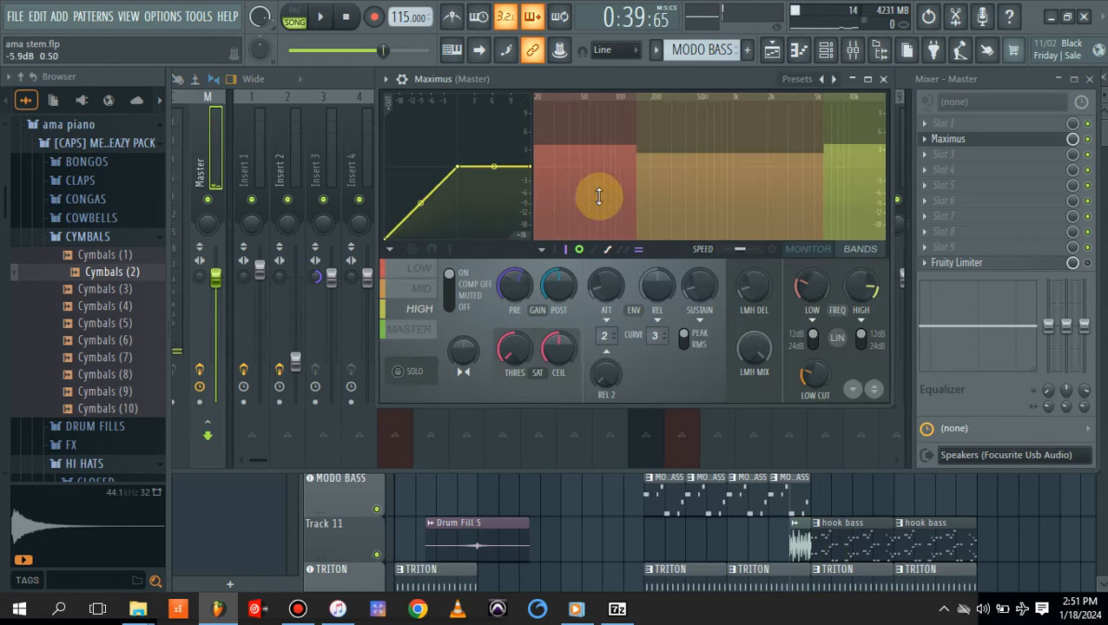
pyautogui.click(419, 270)
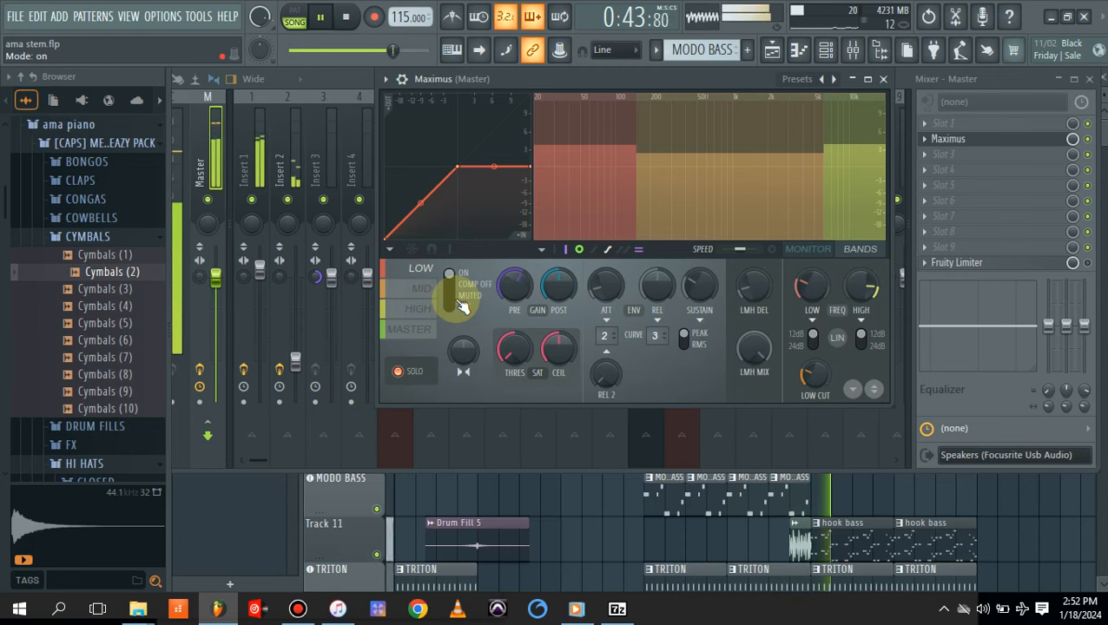
pyautogui.click(421, 288)
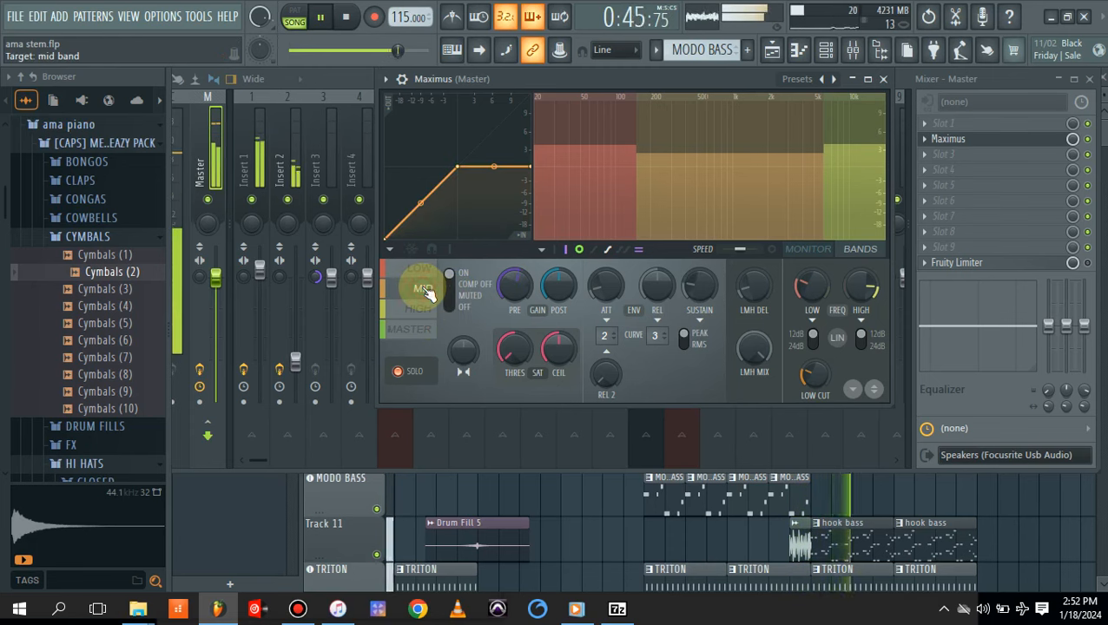
pyautogui.click(419, 310)
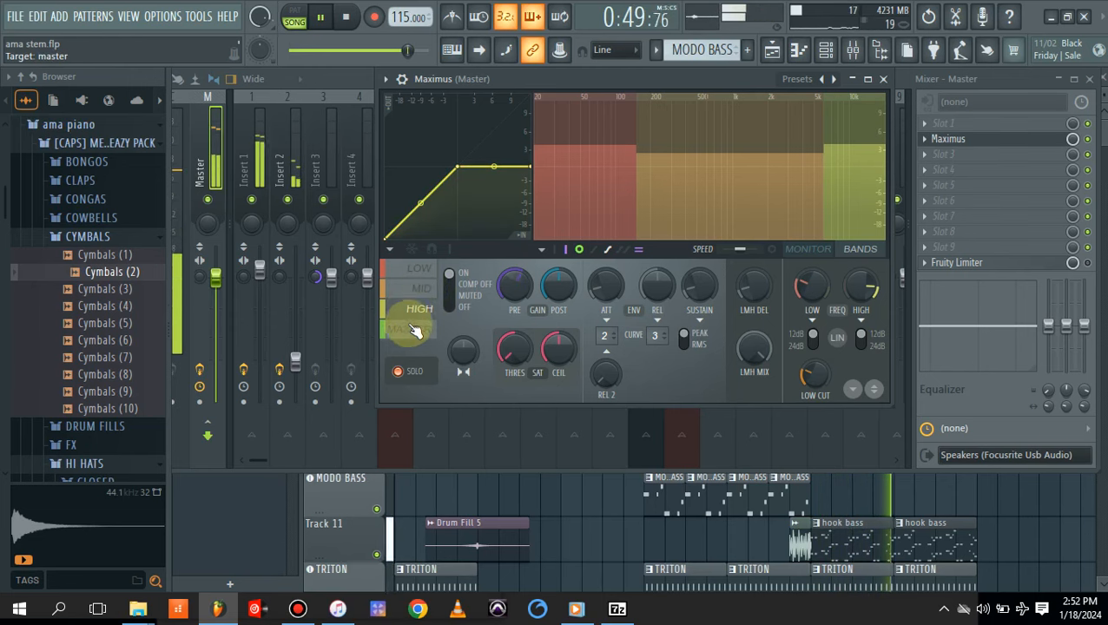
pyautogui.click(414, 371)
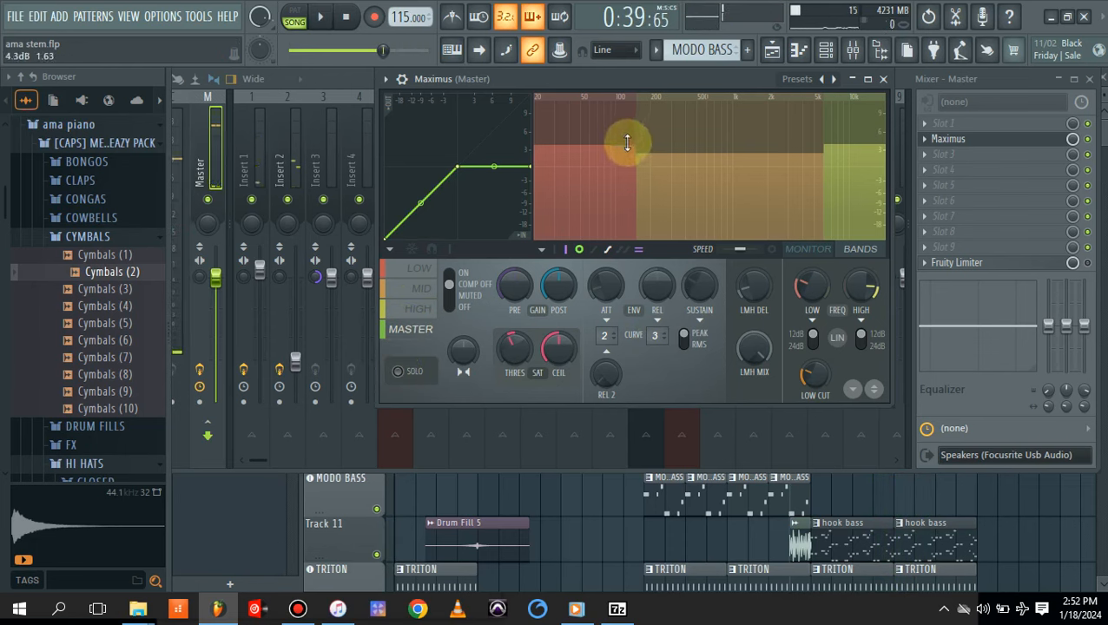
# Nudge the Maximus high band level to about 2.9 dB, play, and show the playlist
pyautogui.click(420, 267)
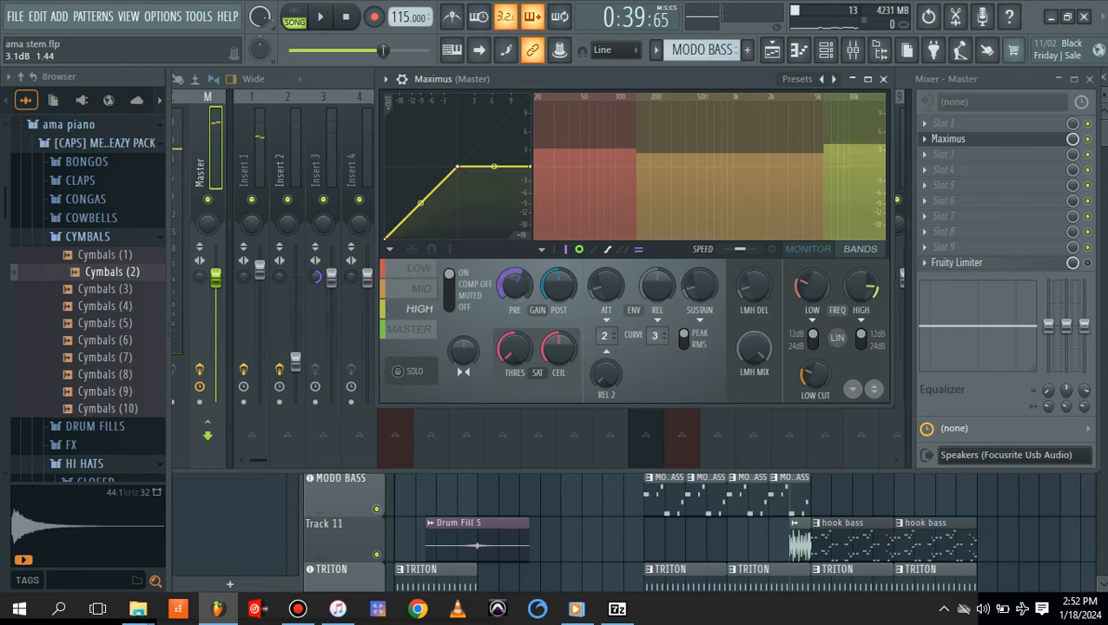
pyautogui.click(321, 15)
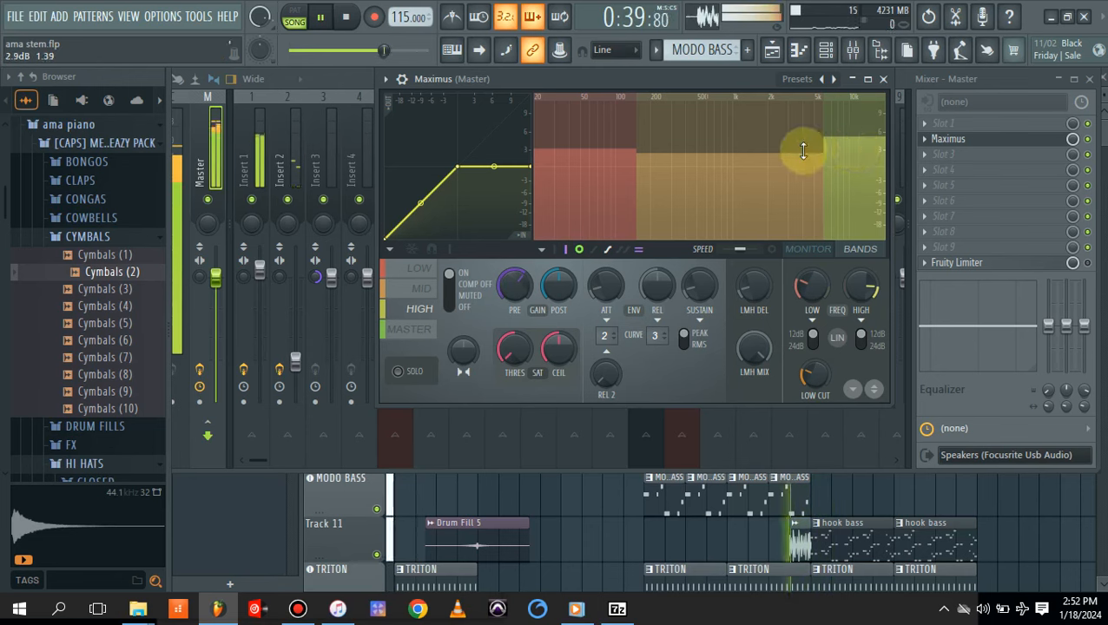
pyautogui.click(770, 49)
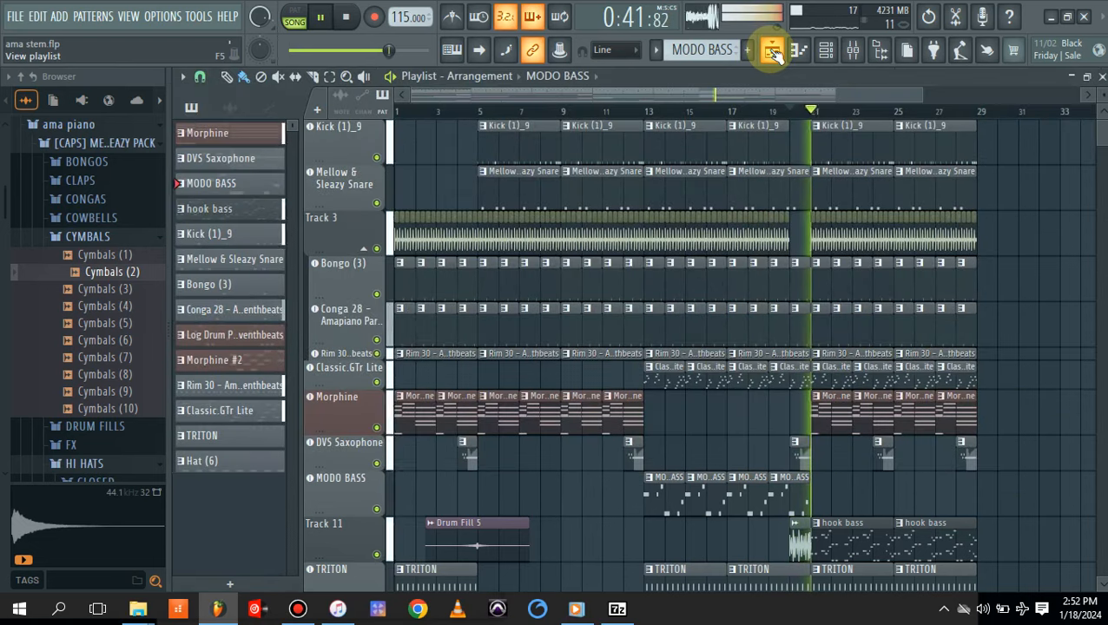